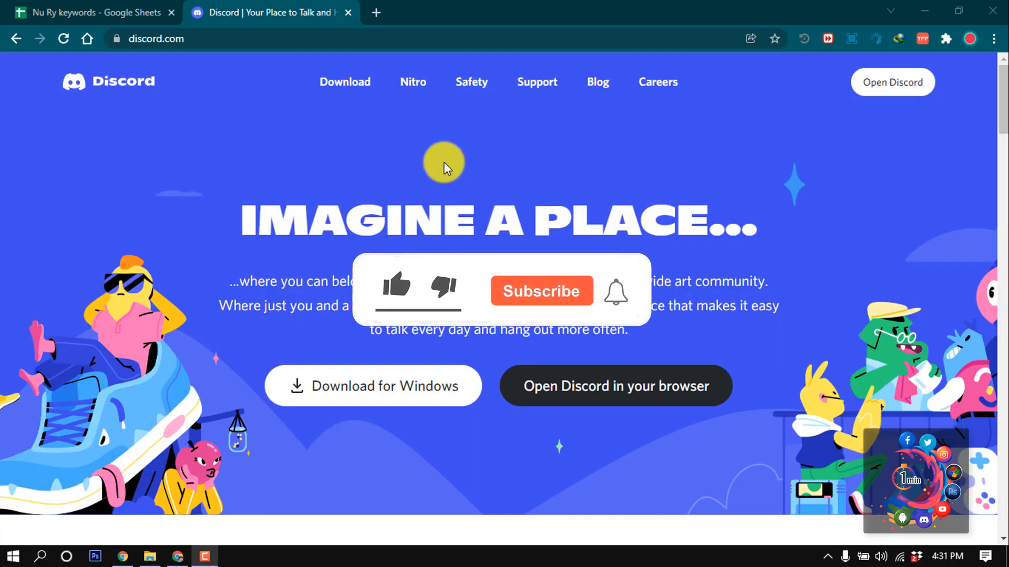
Load the Discord web app in the browser from discord.com, reaching the Friends page
left_click(396, 287)
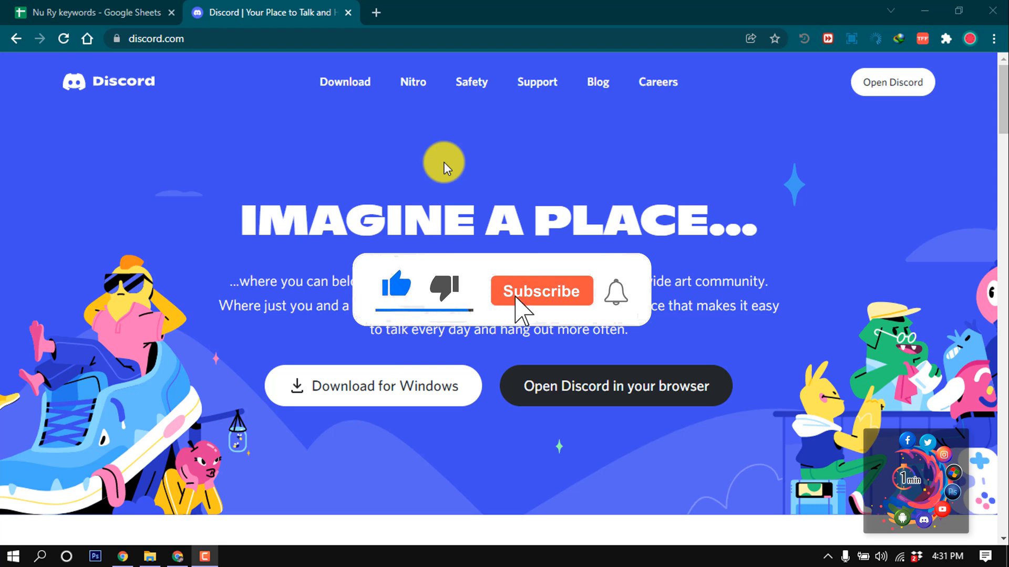
left_click(541, 290)
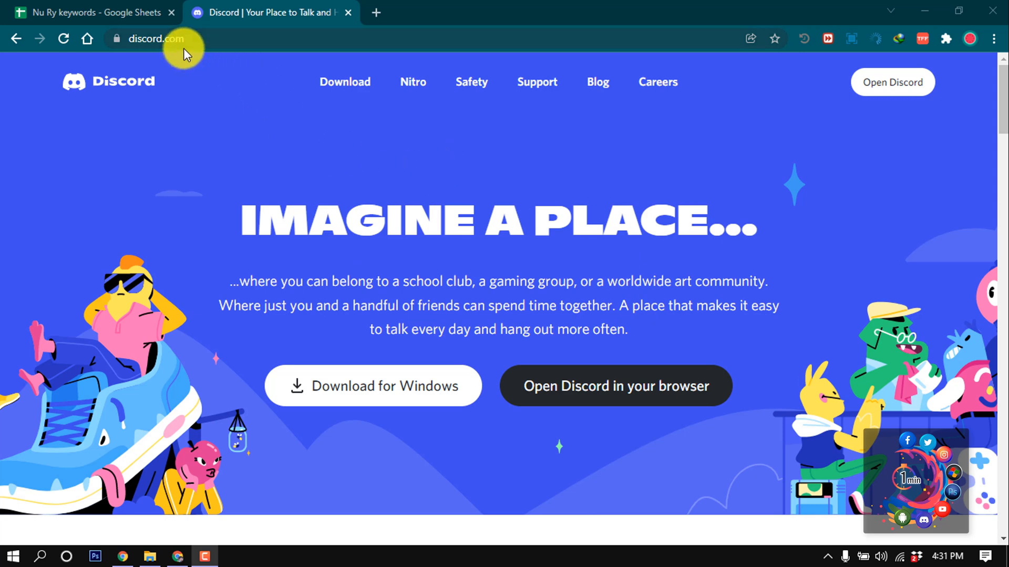
mouse_move(409, 246)
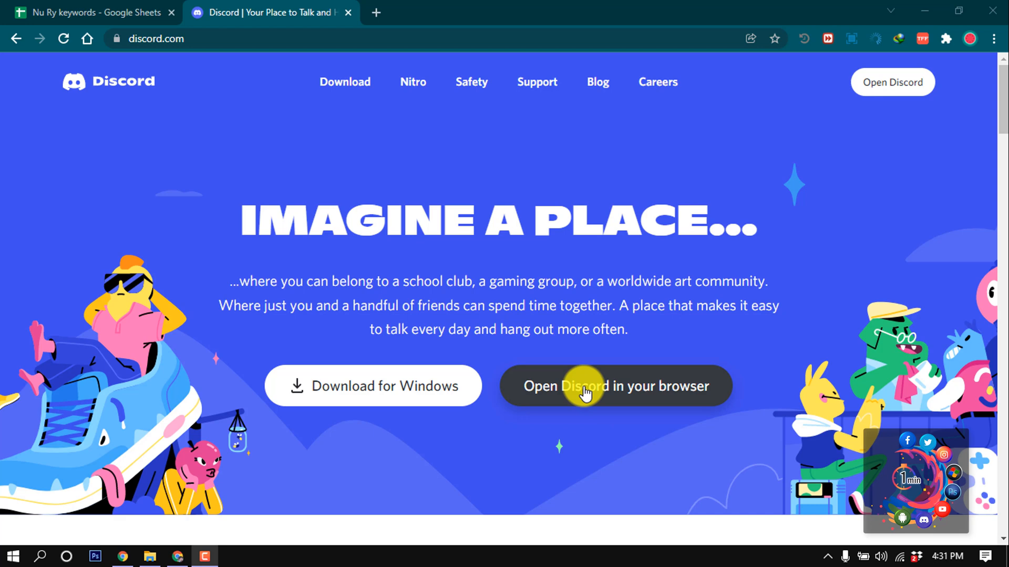
left_click(614, 387)
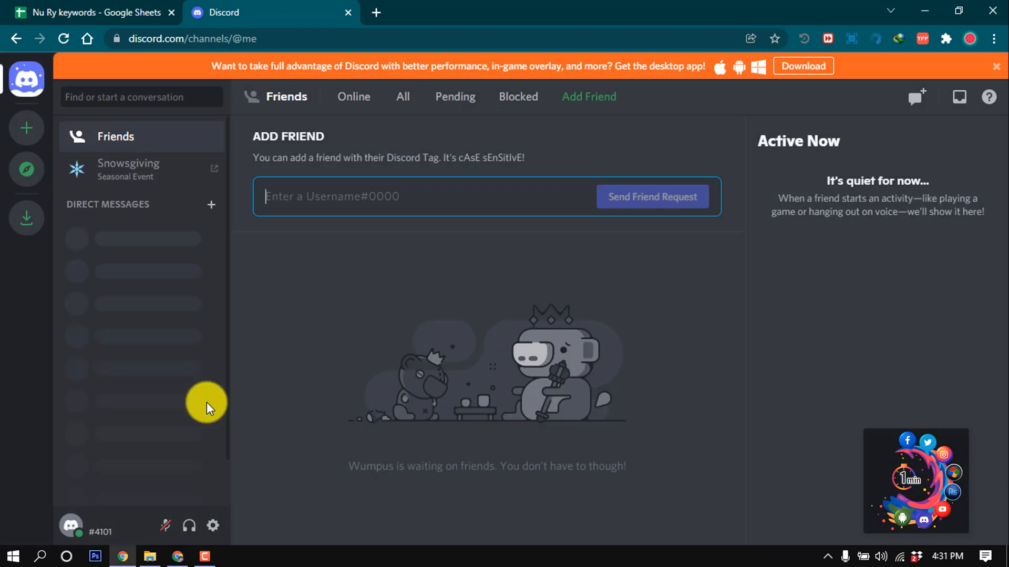
mouse_move(103, 529)
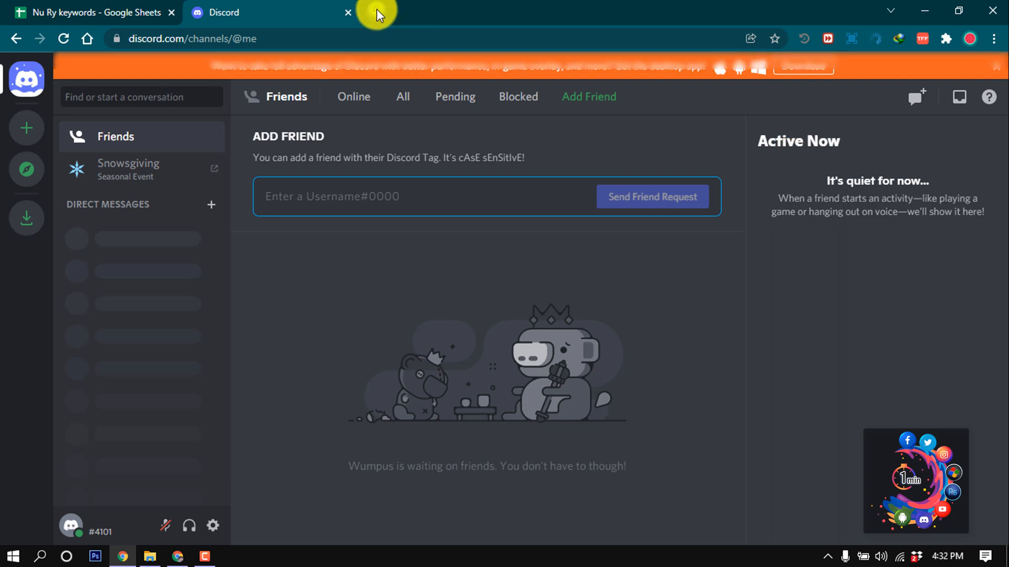
Visit discord.com in a new Chrome tab and download the Windows installer
left_click(552, 12)
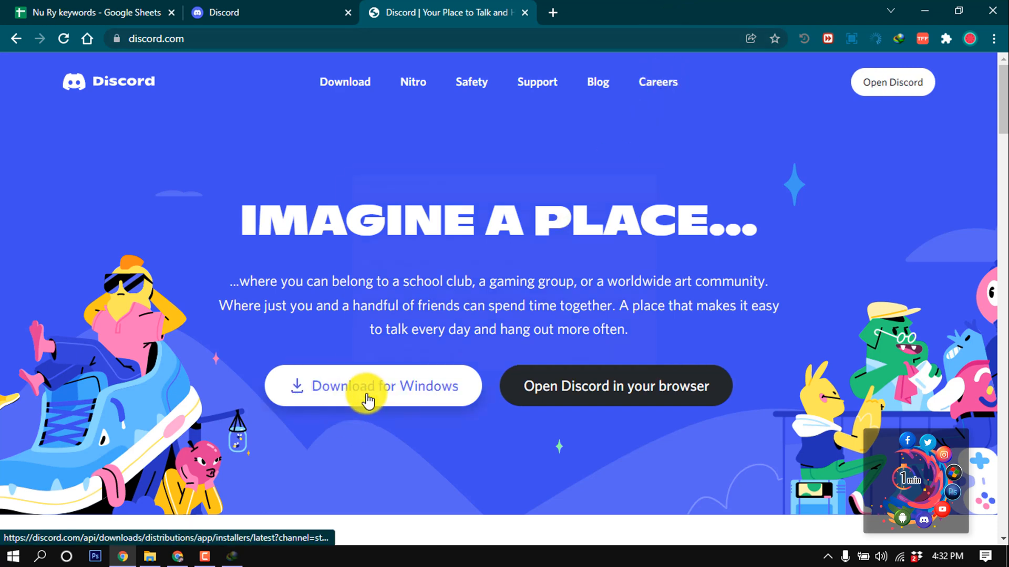
left_click(372, 386)
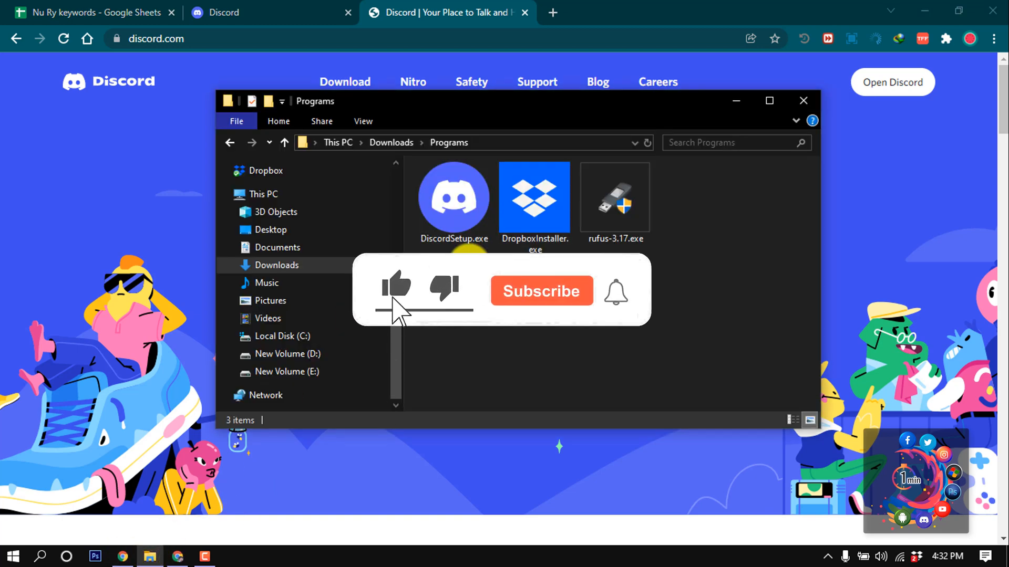
Run DiscordSetup.exe from Downloads > Programs and close the folder window
left_click(541, 291)
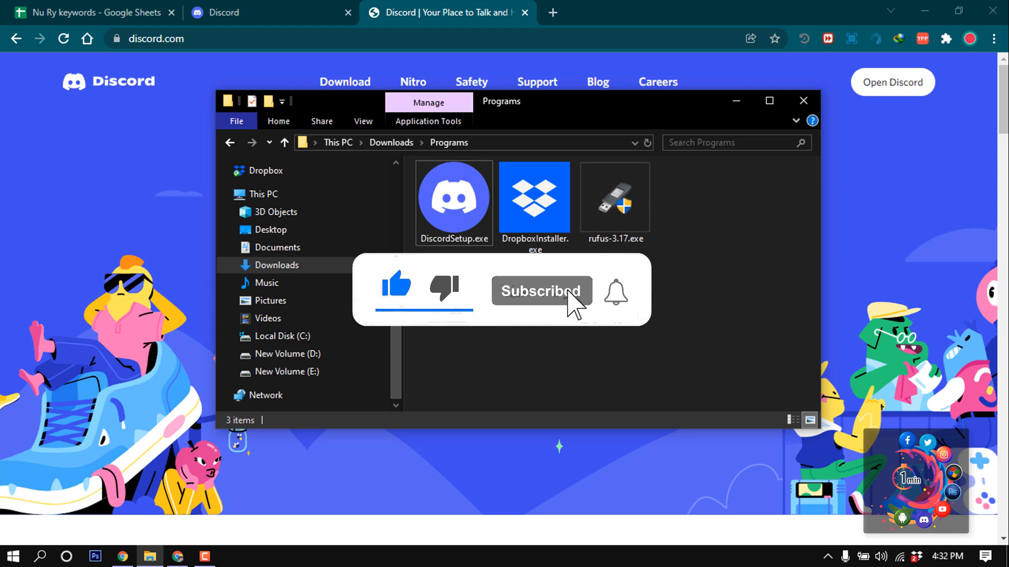
mouse_move(454, 196)
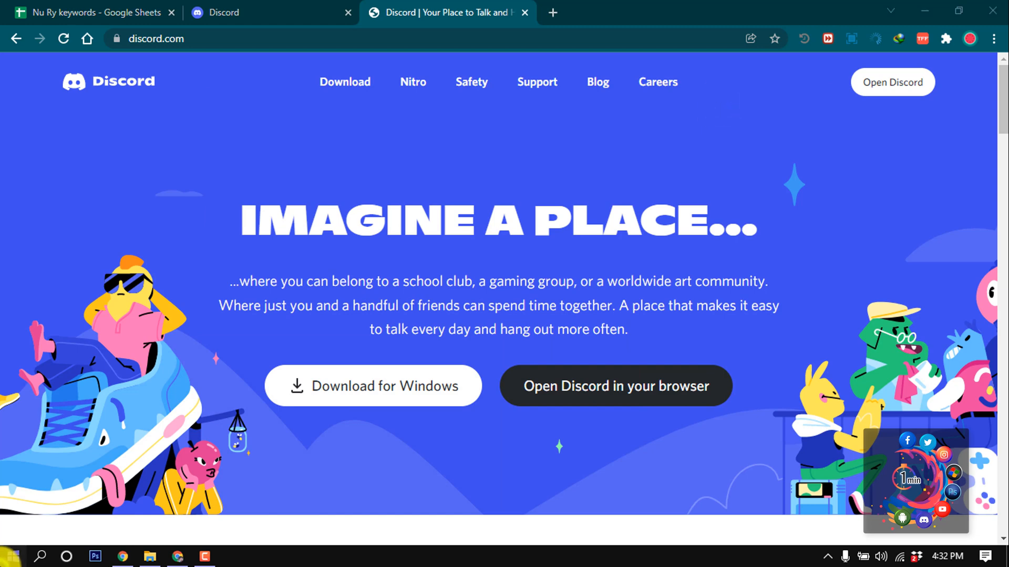
left_click(11, 557)
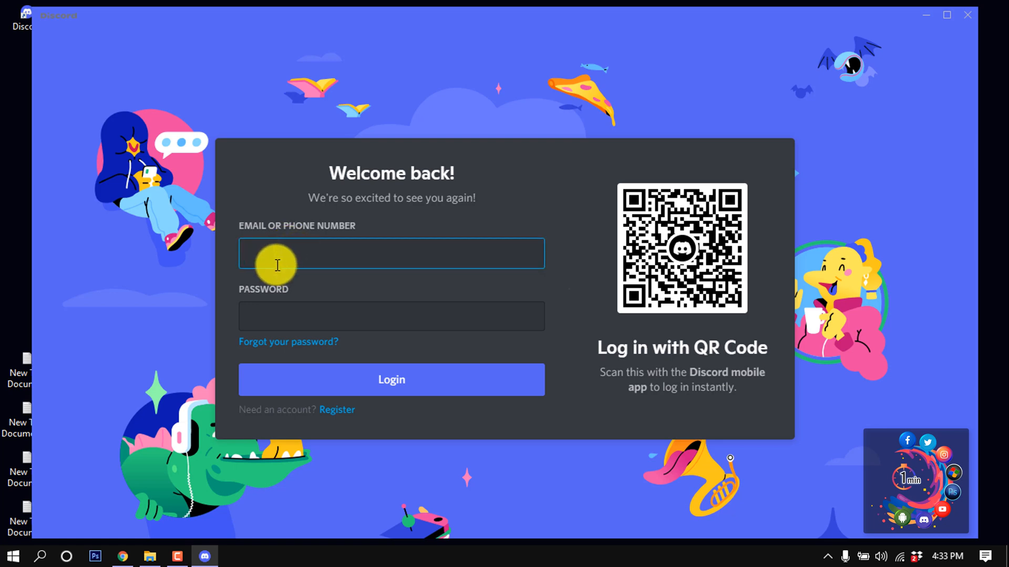
Focus the password field on the desktop app's sign-in screen
left_click(390, 316)
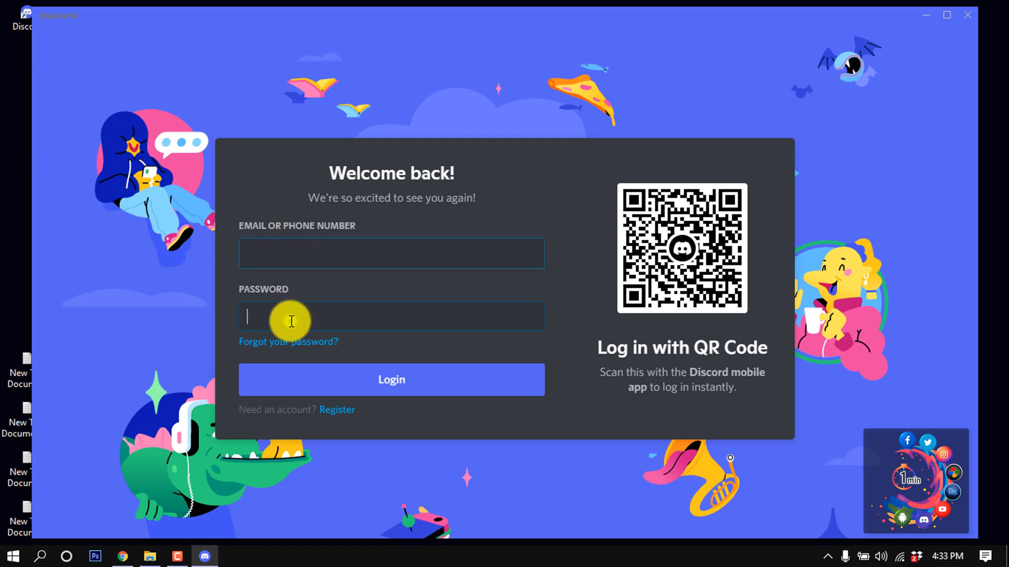
mouse_move(391, 379)
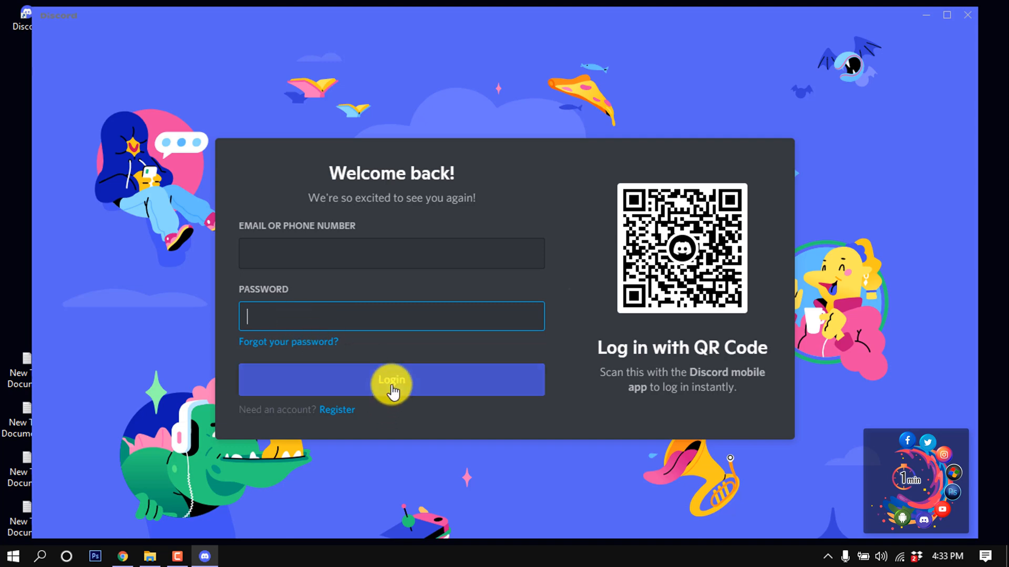
mouse_move(267, 557)
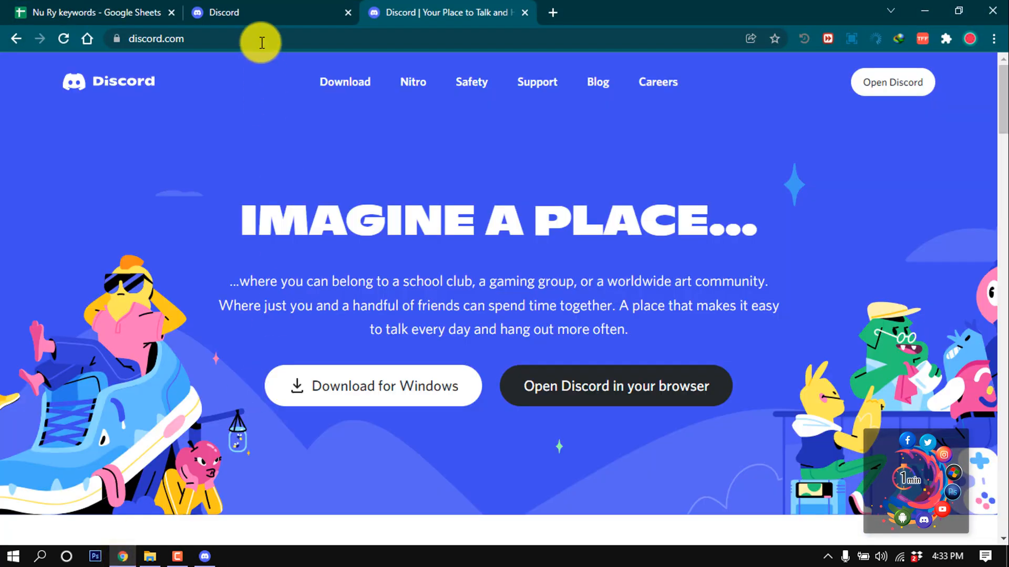
Return to the Discord web app tab in Chrome showing the Friends page
left_click(614, 386)
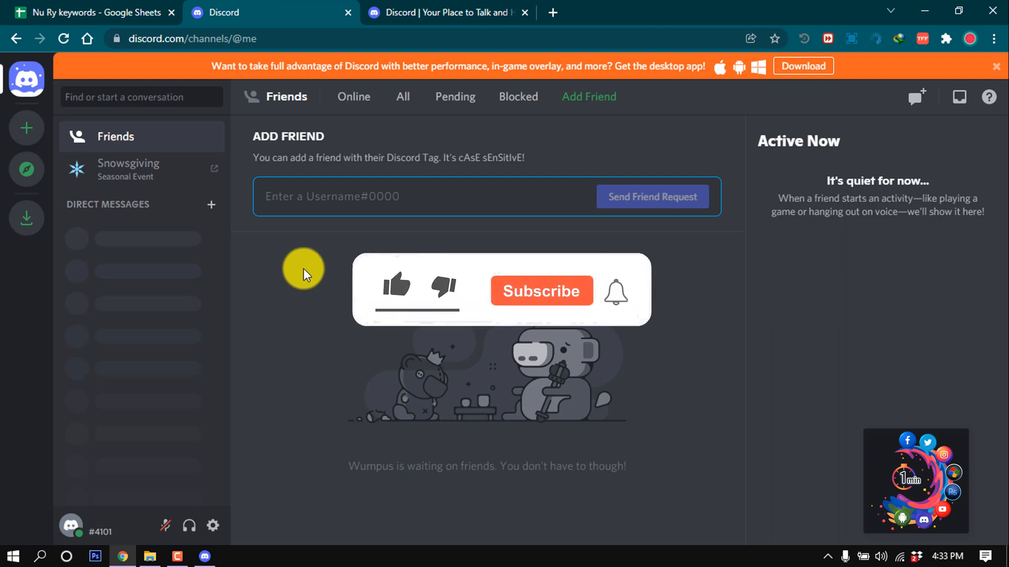
left_click(396, 288)
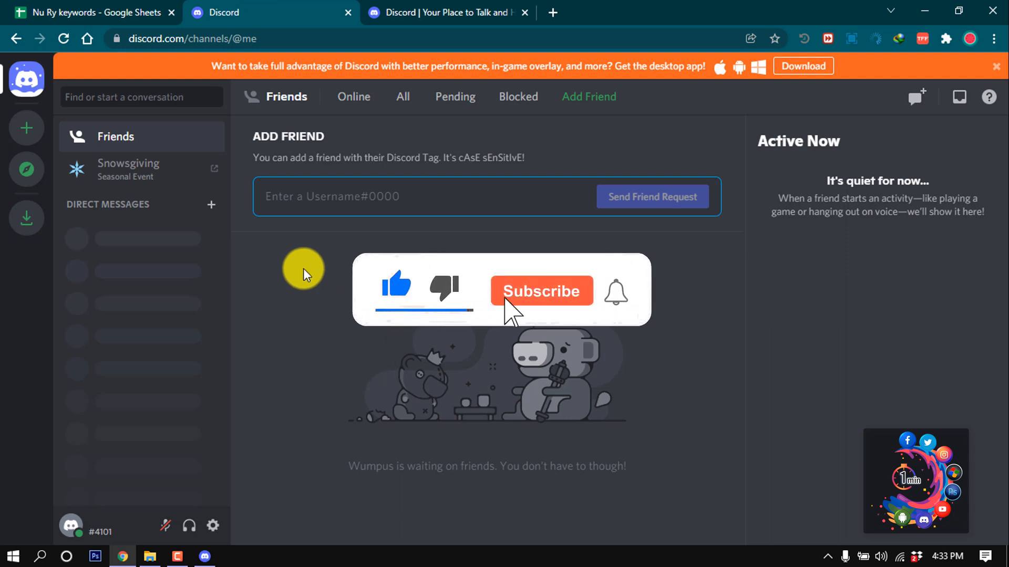
left_click(541, 290)
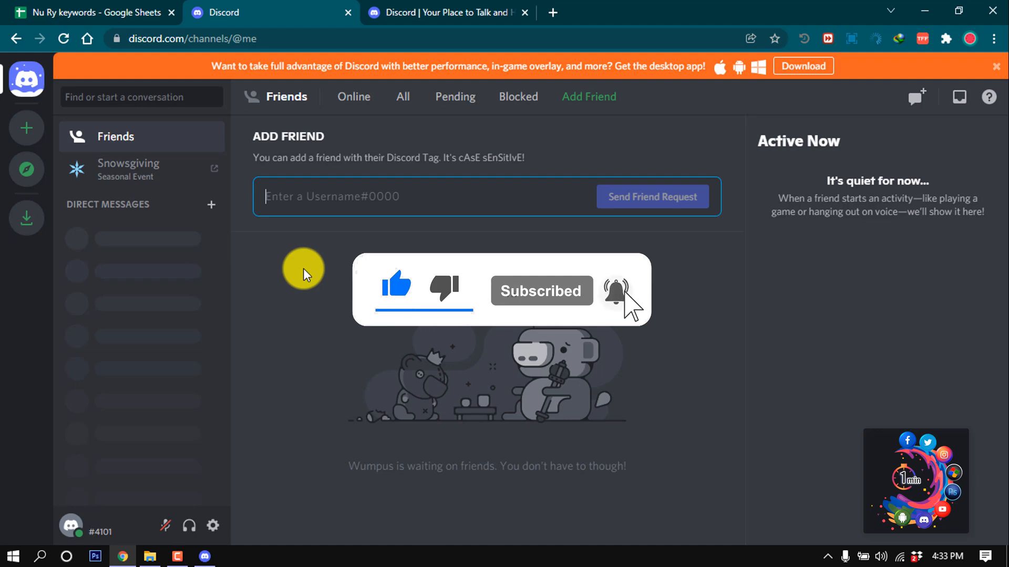